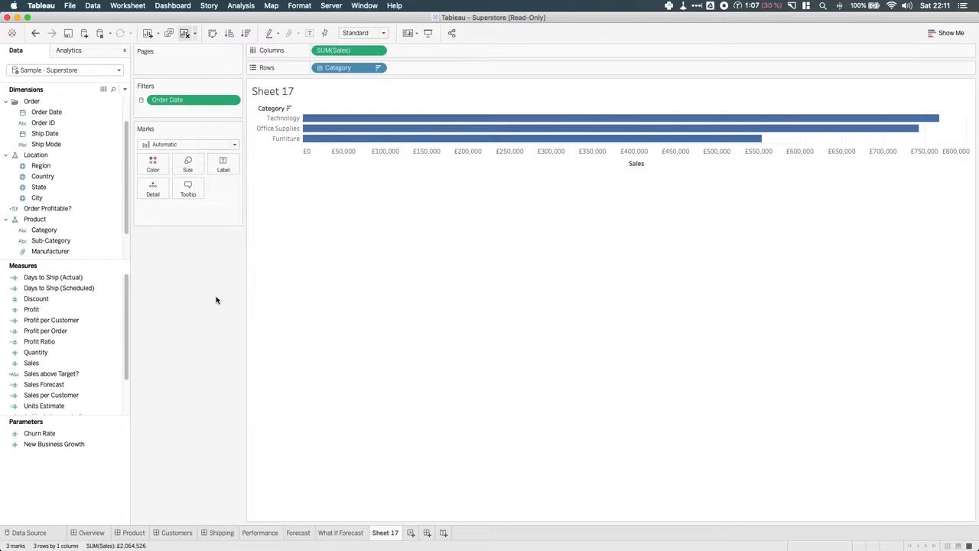
mouse_move(349, 217)
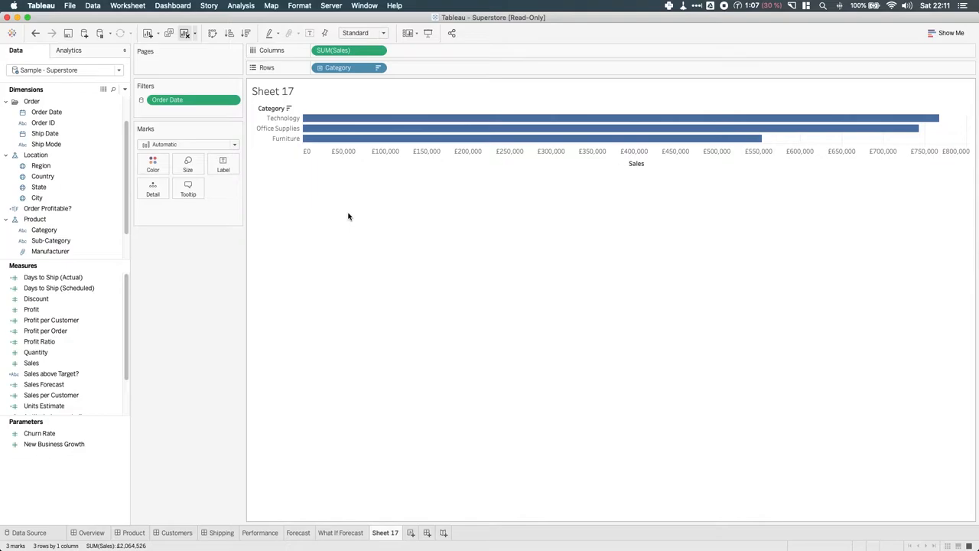
Step: Drill the Category bars down to Sub-Category bars sorted highest to lowest sales within each category
click(346, 51)
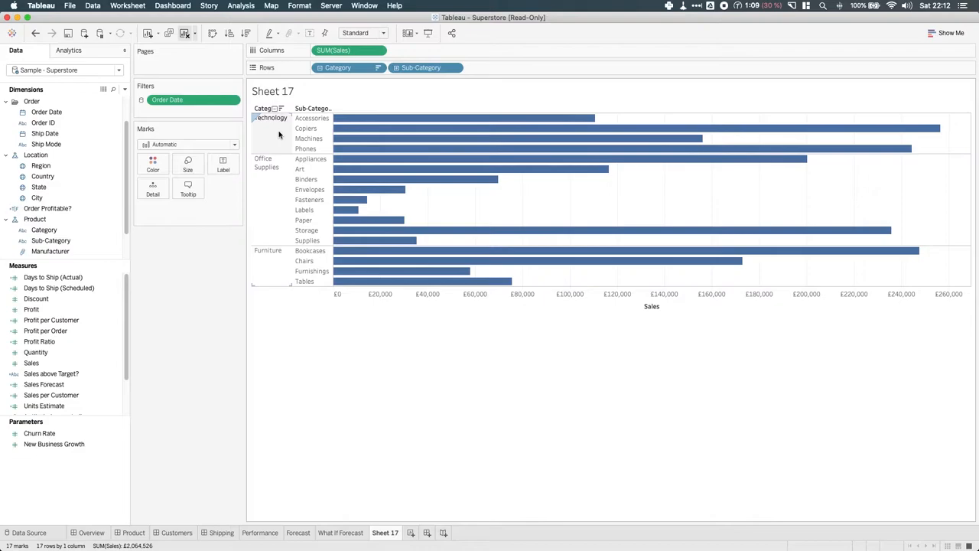
mouse_move(535, 128)
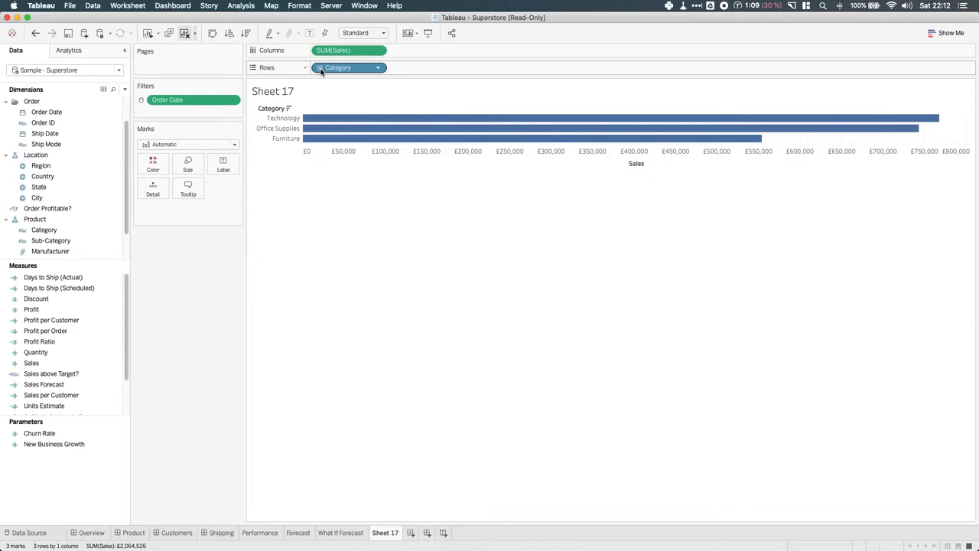
click(501, 281)
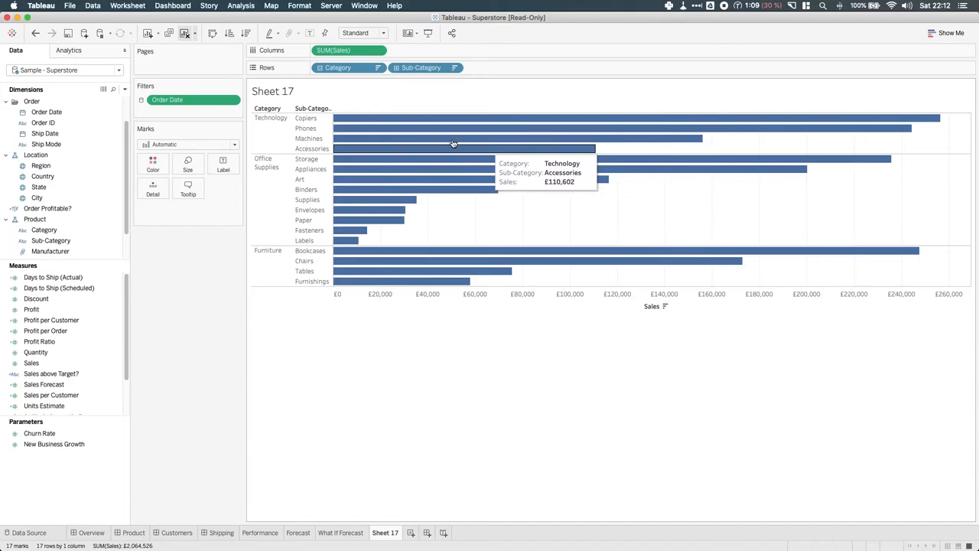
mouse_move(564, 243)
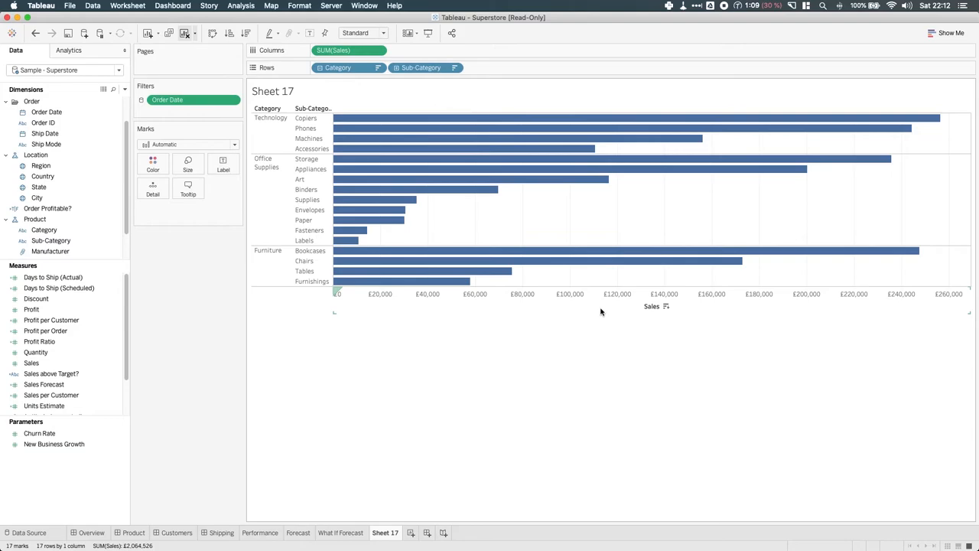
mouse_move(667, 309)
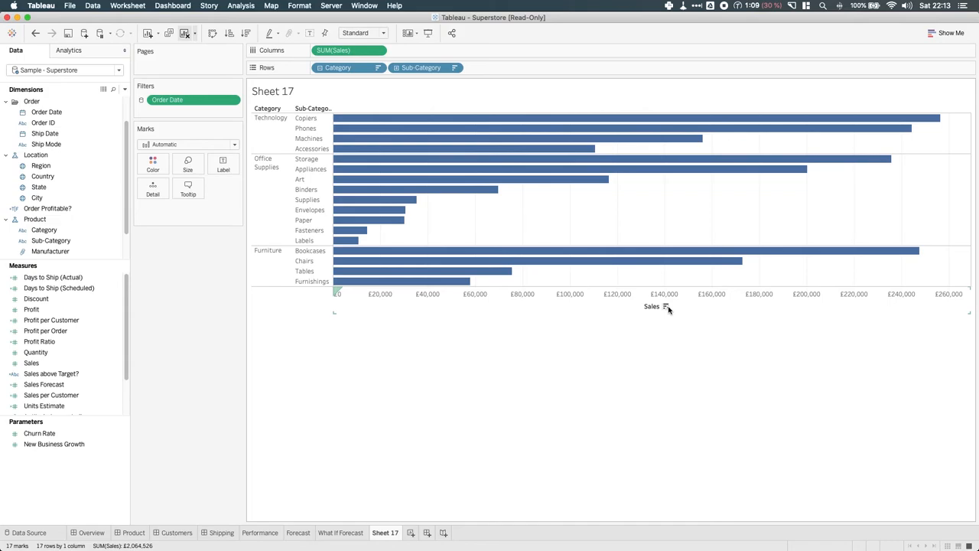